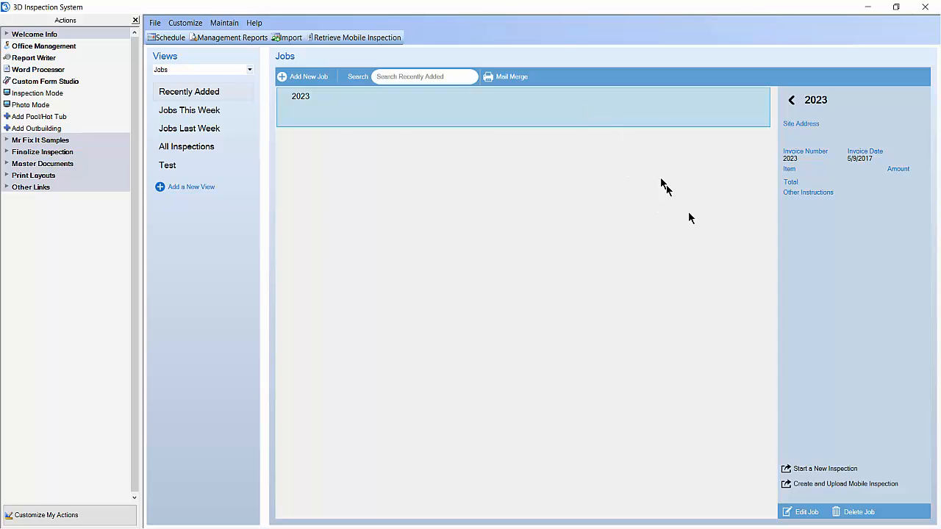
Begin a new inspection for job 2023 using the Residential Checkstyle form group.
{"action": "left_click", "coordinate": [825, 468]}
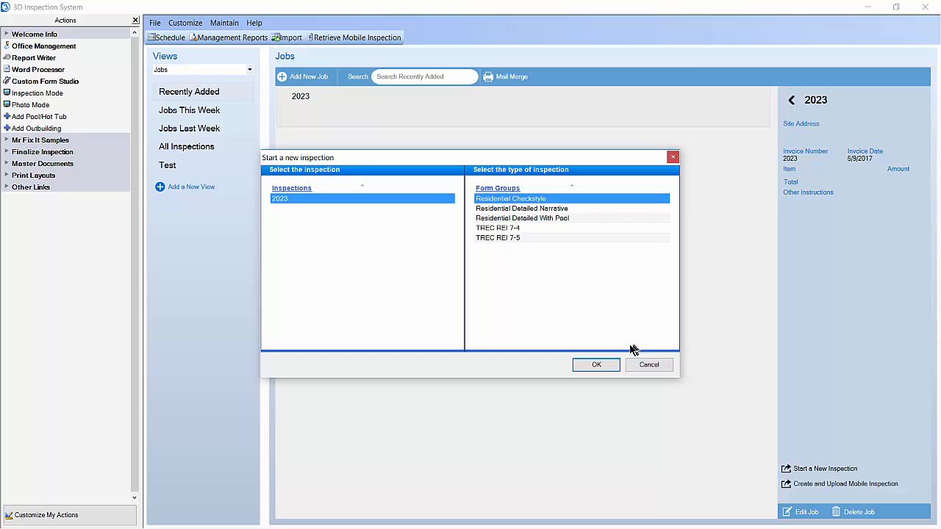
{"action": "left_click", "coordinate": [597, 364]}
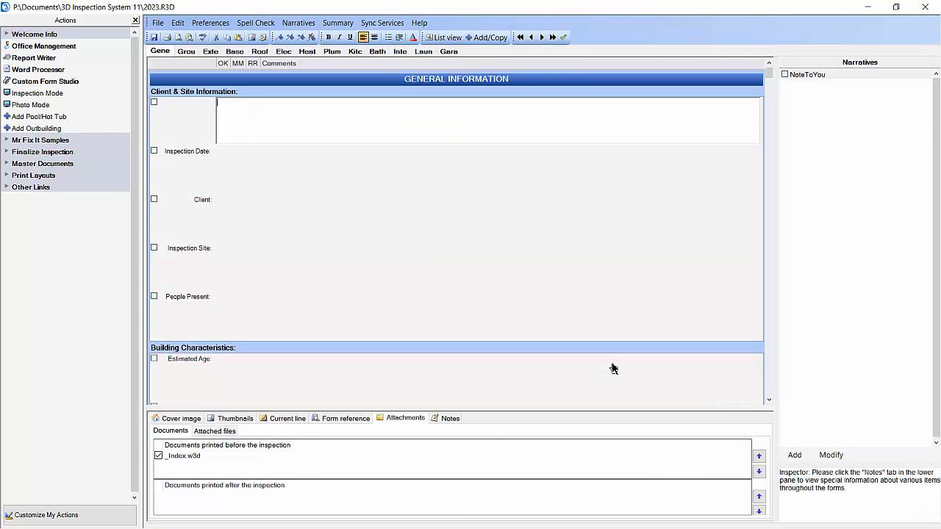
{"action": "mouse_move", "coordinate": [647, 429]}
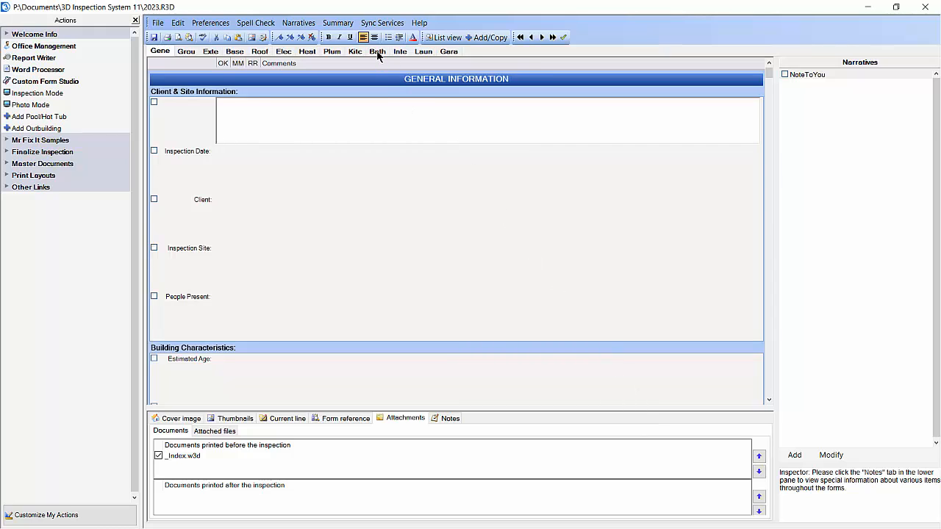
Switch to the Bathrooms form to reach its Windows subheading.
{"action": "left_click", "coordinate": [376, 51]}
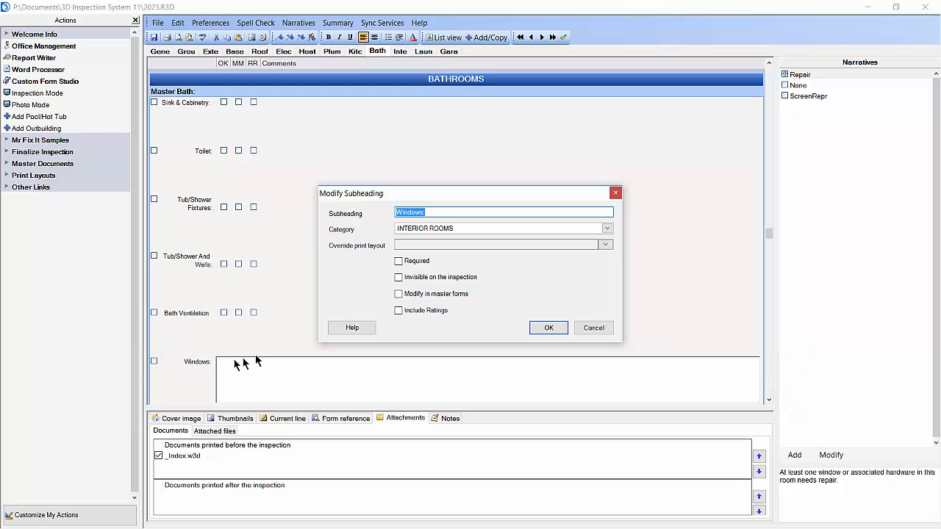
Enable Include Ratings and Modify in master forms for the Windows subheading and confirm.
{"action": "left_click", "coordinate": [399, 311]}
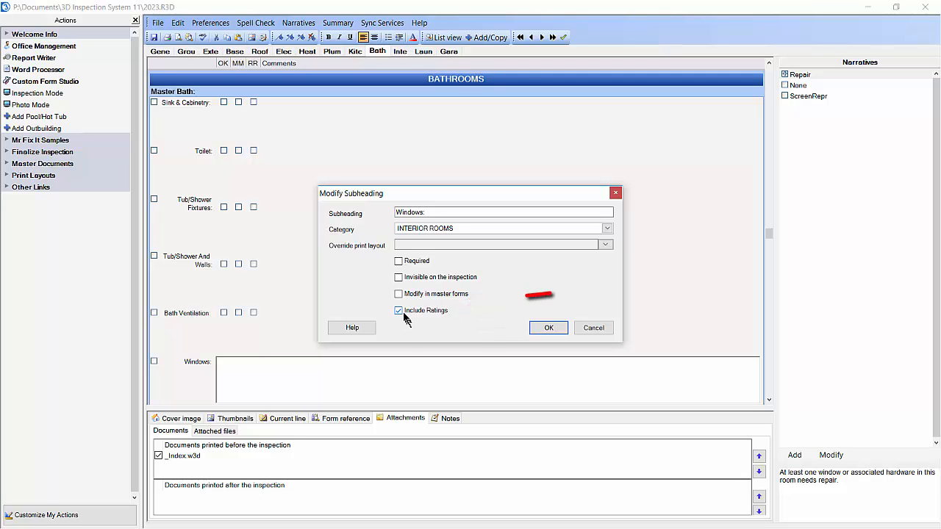
{"action": "left_click", "coordinate": [399, 294]}
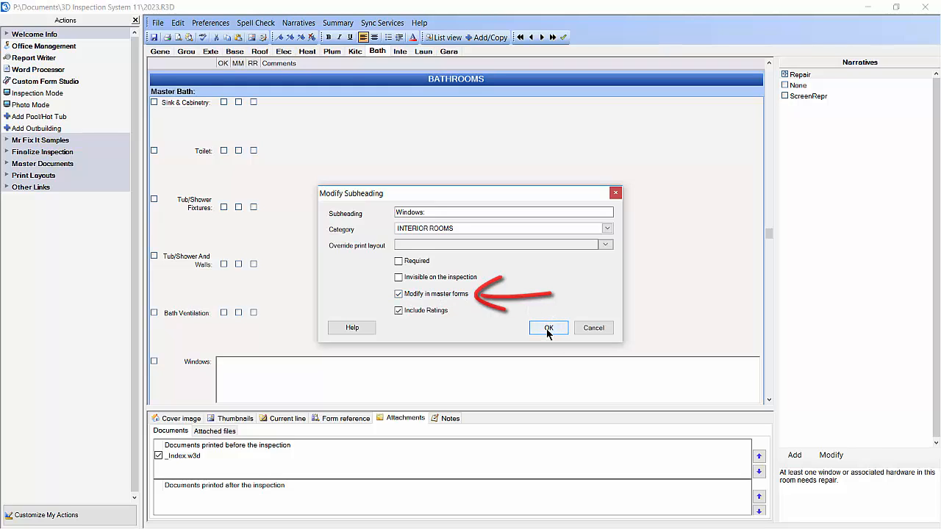
{"action": "left_click", "coordinate": [547, 328]}
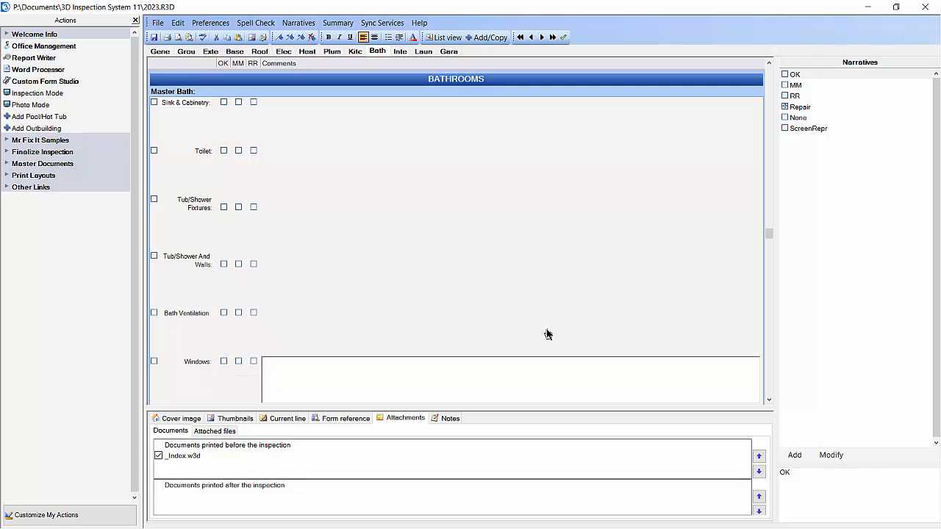
{"action": "mouse_move", "coordinate": [265, 230]}
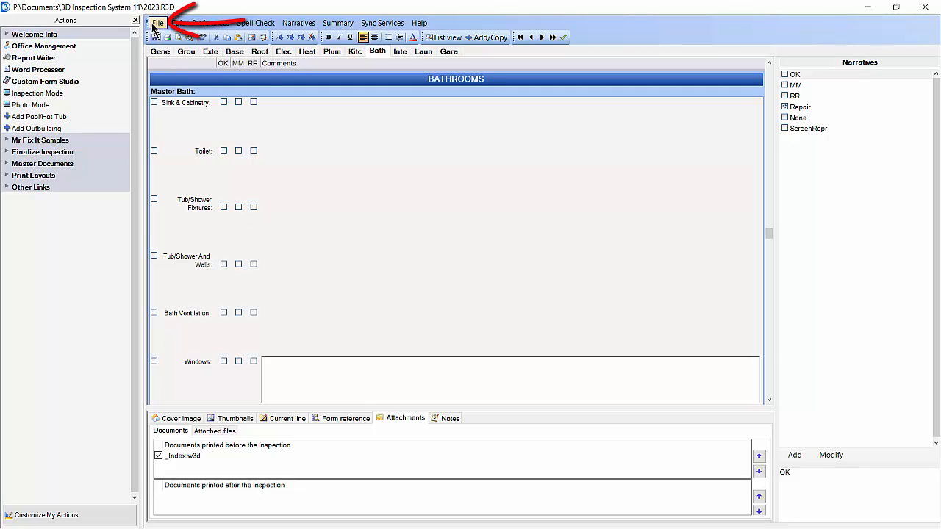
Close the current inspection via File > Close, returning to the jobs list.
{"action": "left_click", "coordinate": [157, 24]}
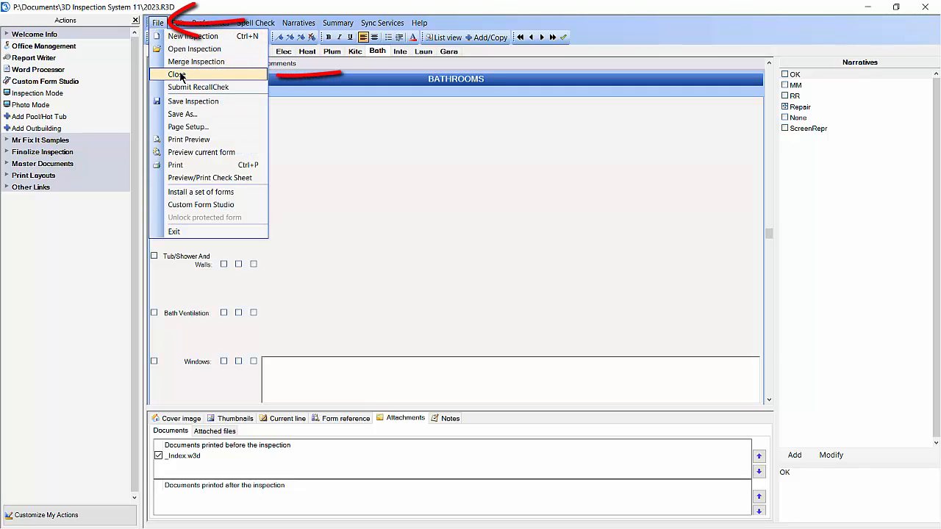
{"action": "left_click", "coordinate": [175, 73]}
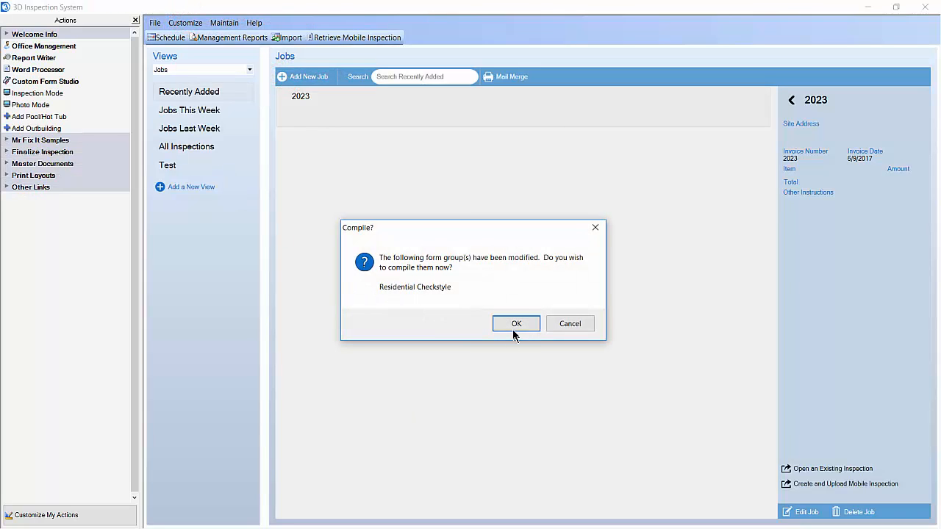
Agree to the Compile prompt, compile Residential Checkstyle, and exit the compile report.
{"action": "left_click", "coordinate": [516, 324]}
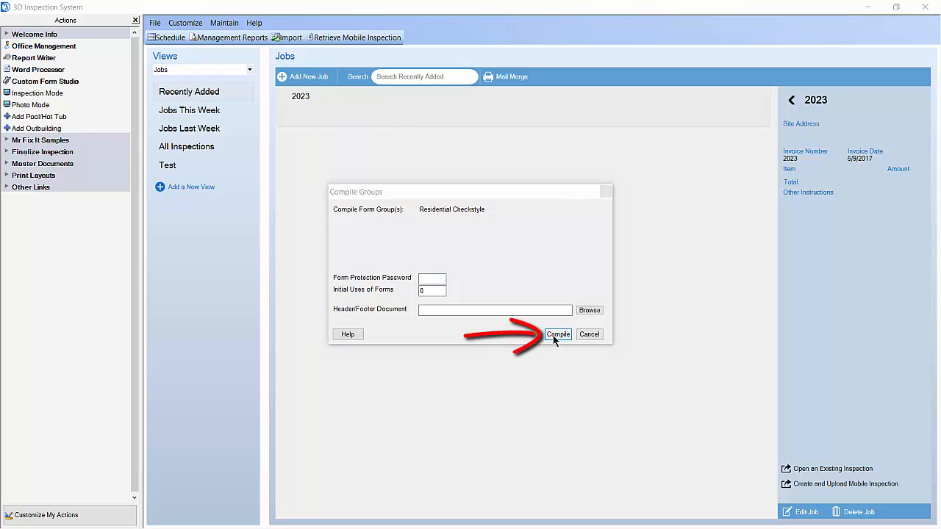
{"action": "left_click", "coordinate": [558, 335]}
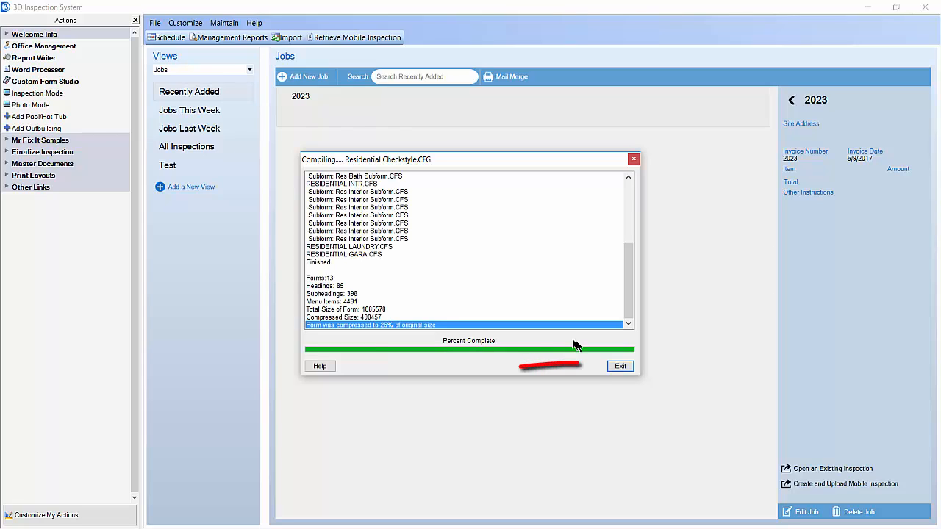
{"action": "left_click", "coordinate": [620, 366]}
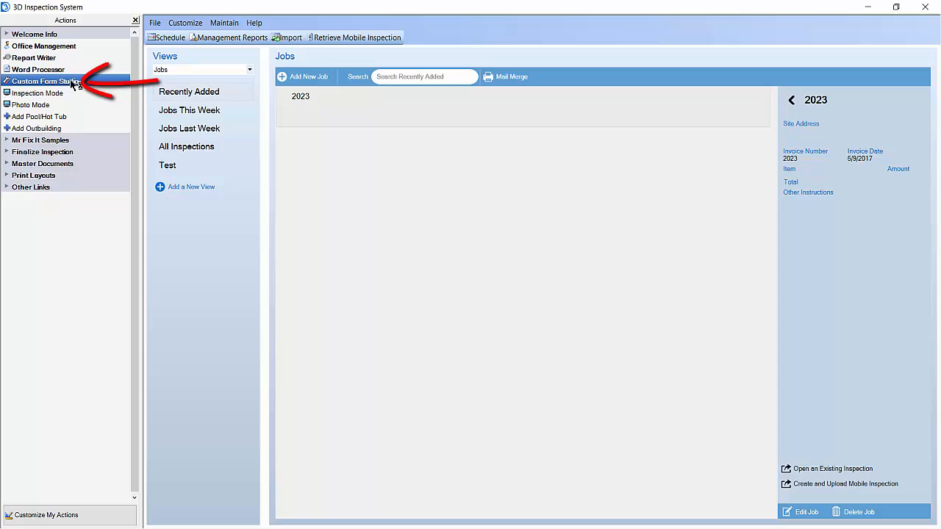
Launch Custom Form Studio and load the RESIDENTIAL ROOF form for editing.
{"action": "left_click", "coordinate": [47, 81]}
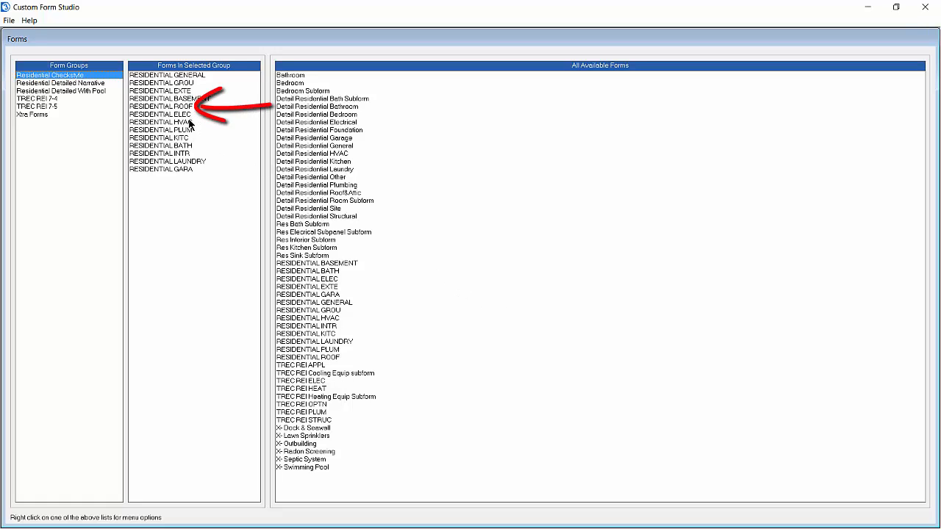
{"action": "right_click", "coordinate": [158, 106]}
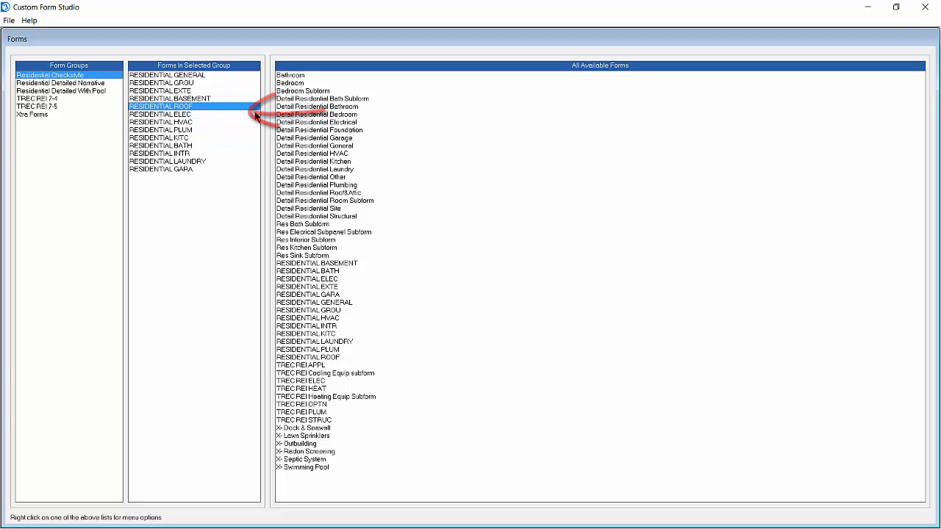
{"action": "double_click", "coordinate": [159, 106]}
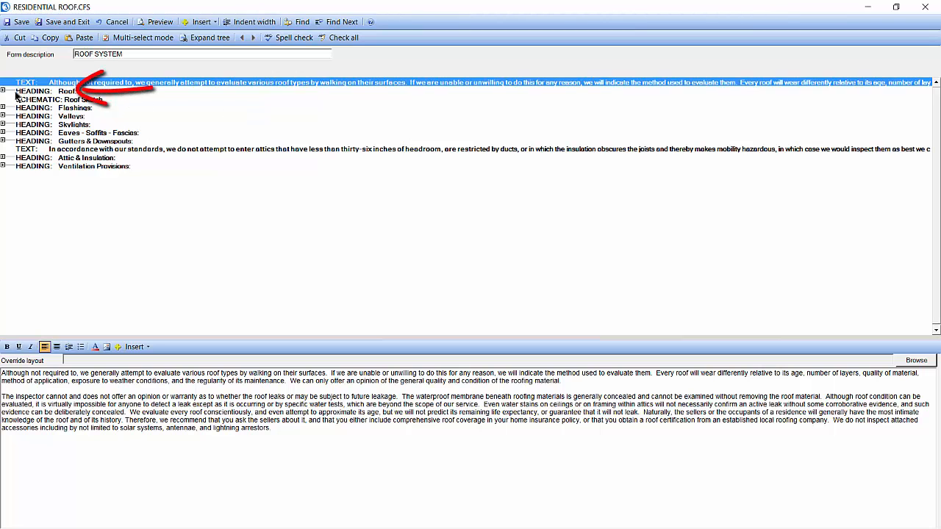
Expand the Roof heading and enable Include ratings on its Style subheading.
{"action": "left_click", "coordinate": [5, 92]}
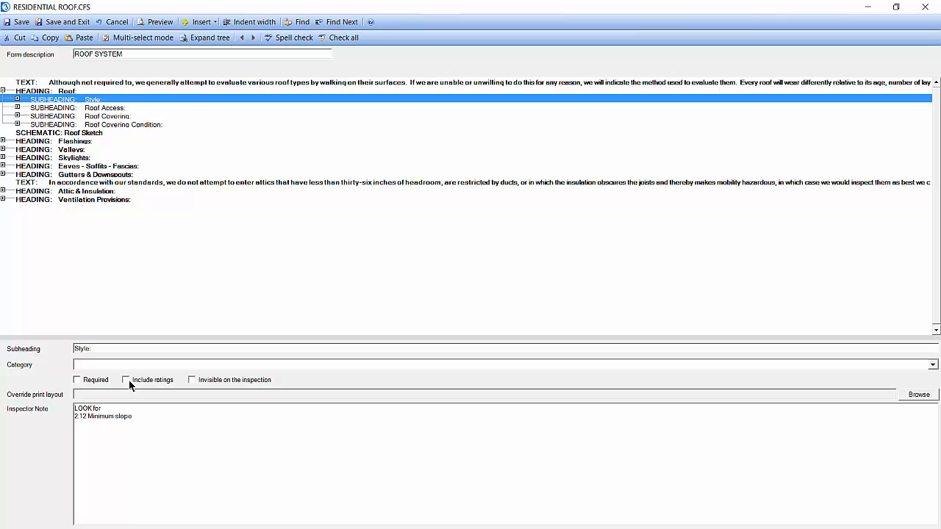
{"action": "left_click", "coordinate": [127, 379]}
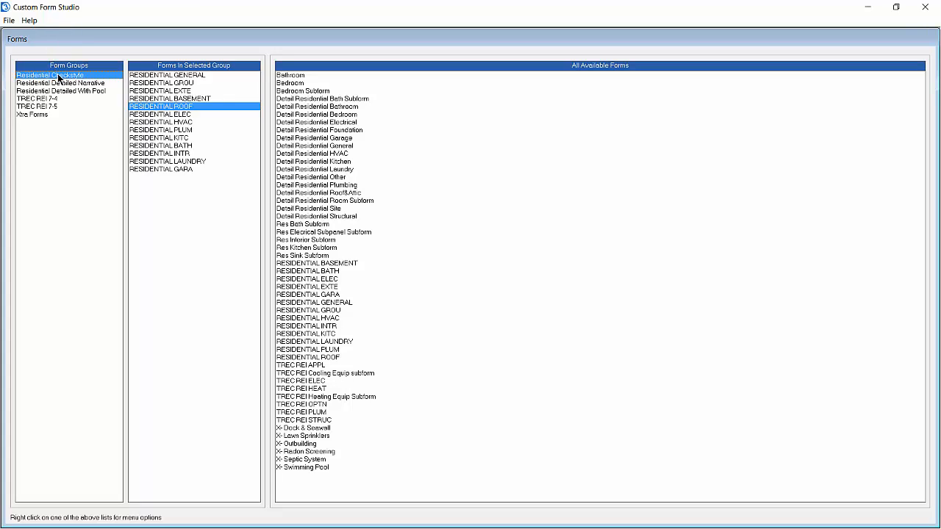
Compile the Residential Checkstyle group's forms from its context menu and exit the report.
{"action": "right_click", "coordinate": [51, 75]}
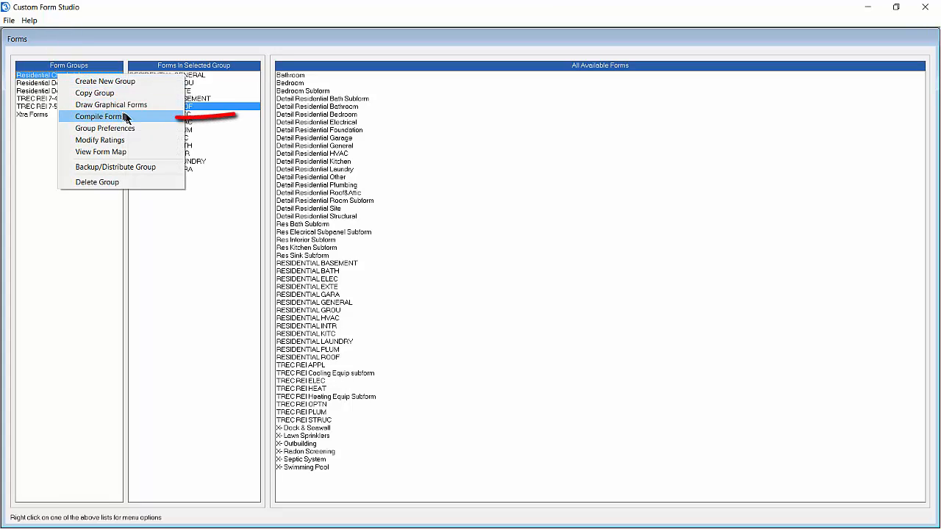
{"action": "left_click", "coordinate": [100, 116]}
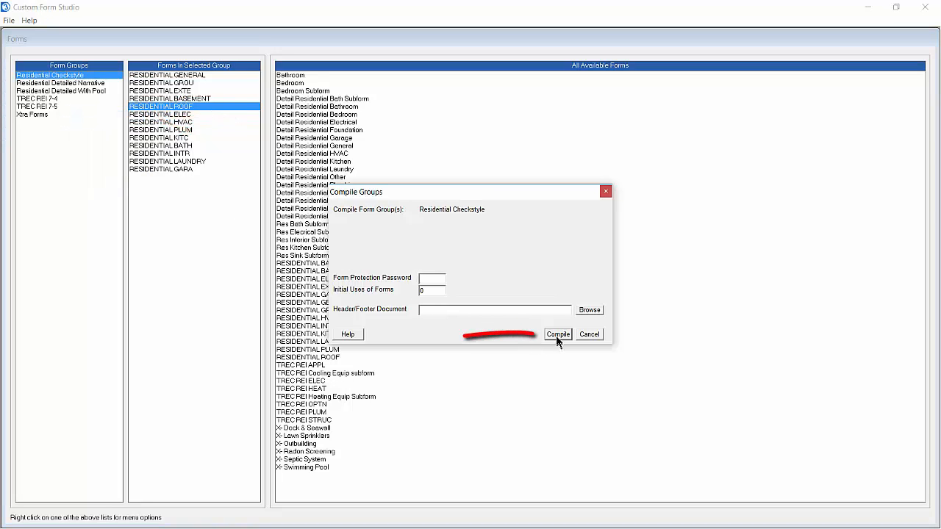
{"action": "left_click", "coordinate": [558, 335]}
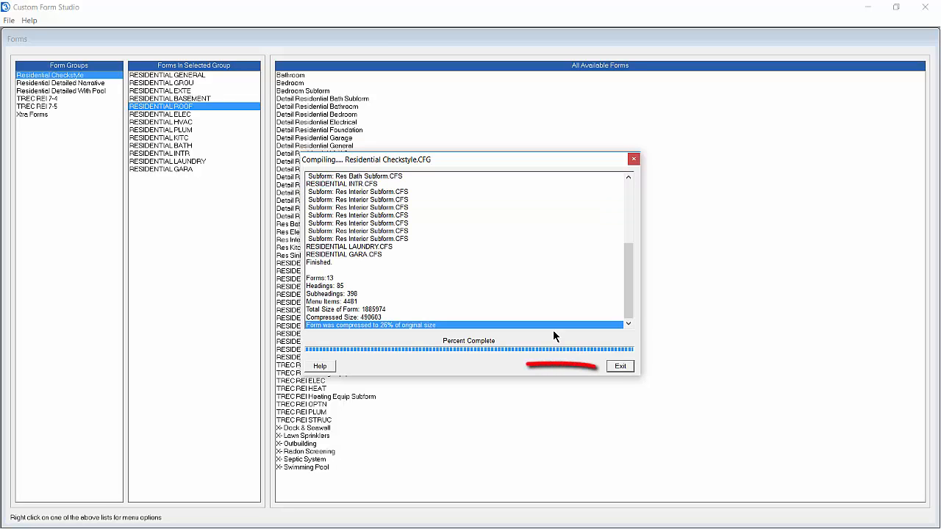
{"action": "left_click", "coordinate": [620, 366]}
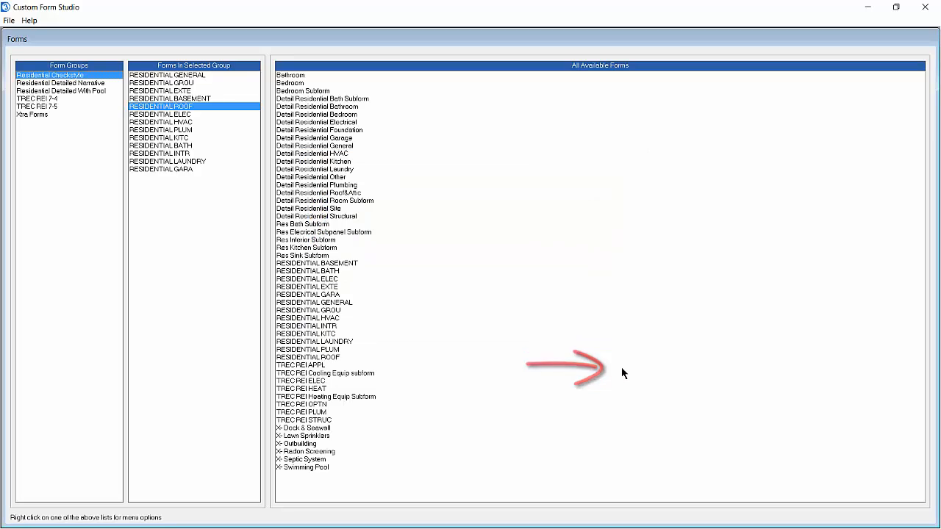